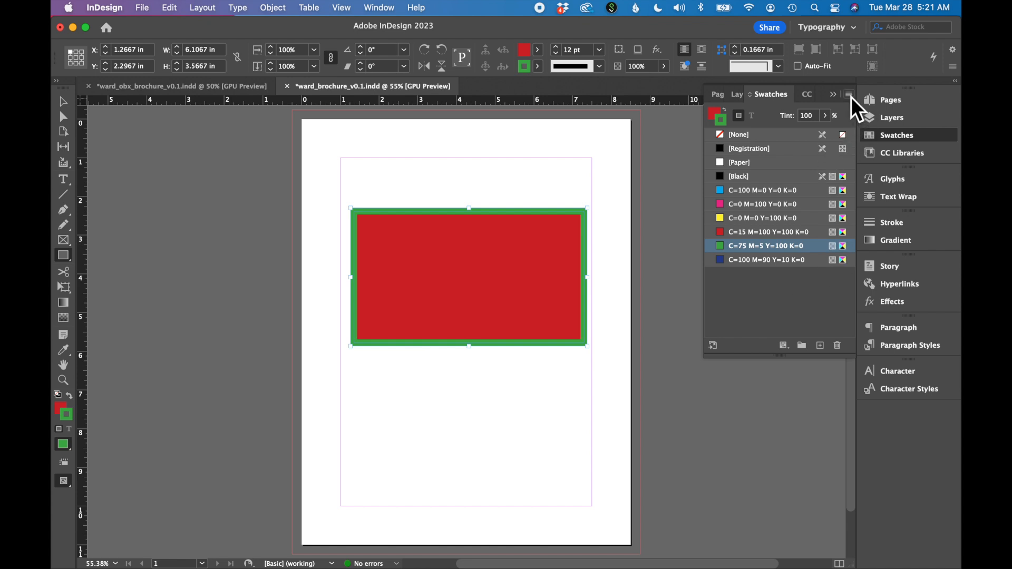
pyautogui.moveTo(858, 113)
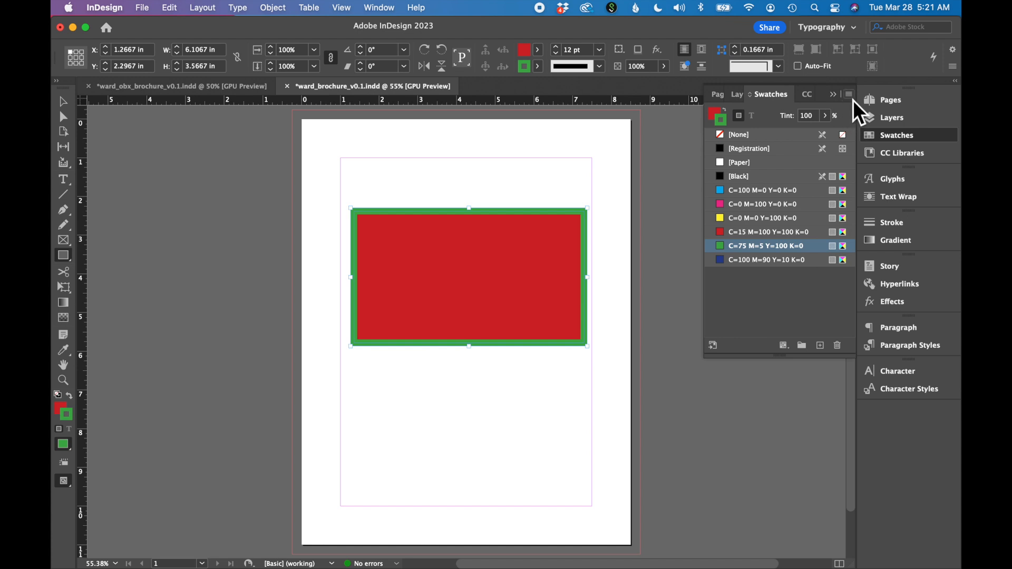
# - Open the Swatches panel flyout menu
pyautogui.click(848, 94)
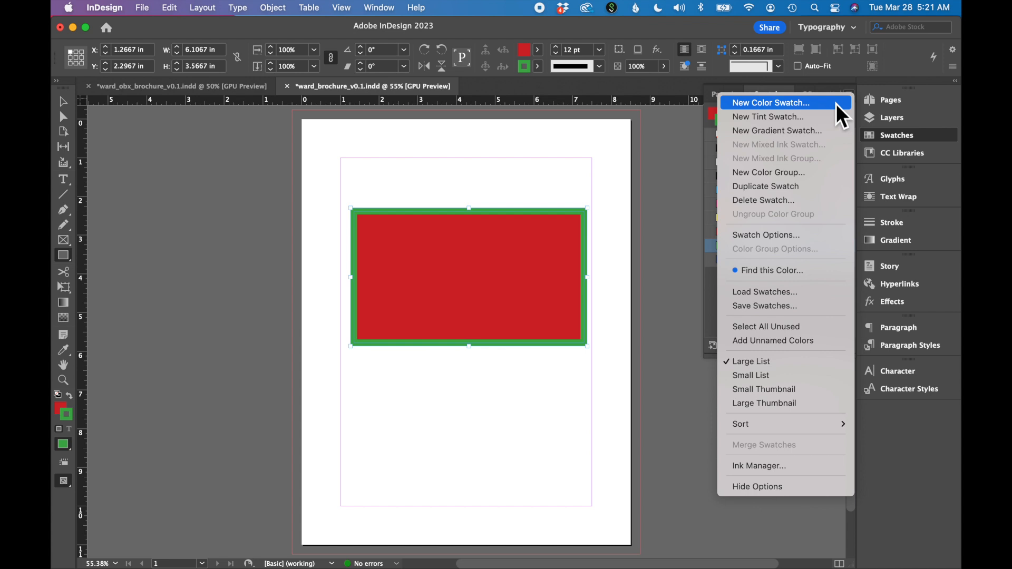
# - Create a new RGB colour swatch R=183 G=117 B=59, unlinking its name from colour values
pyautogui.click(770, 102)
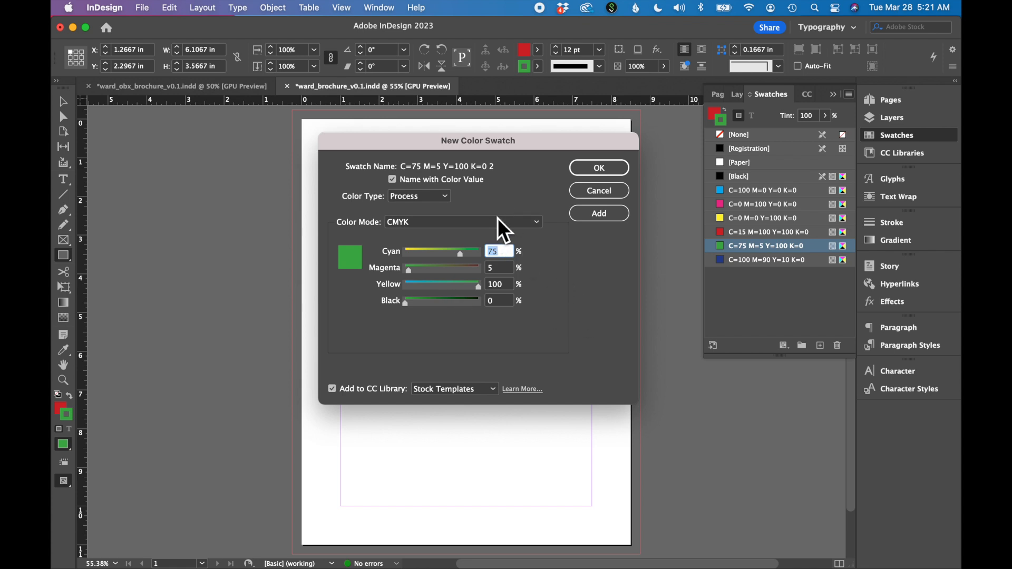
pyautogui.moveTo(507, 313)
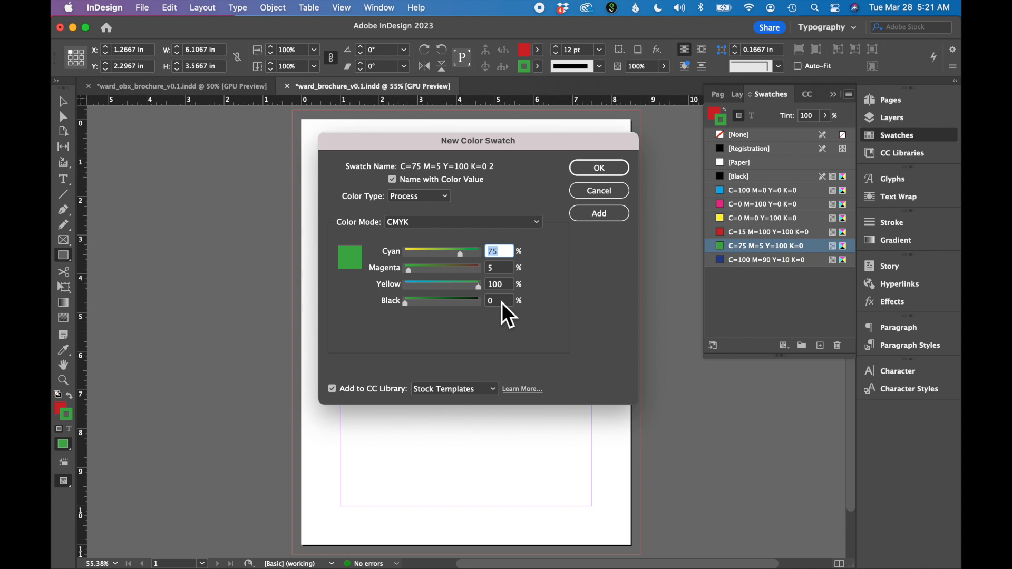
pyautogui.click(462, 221)
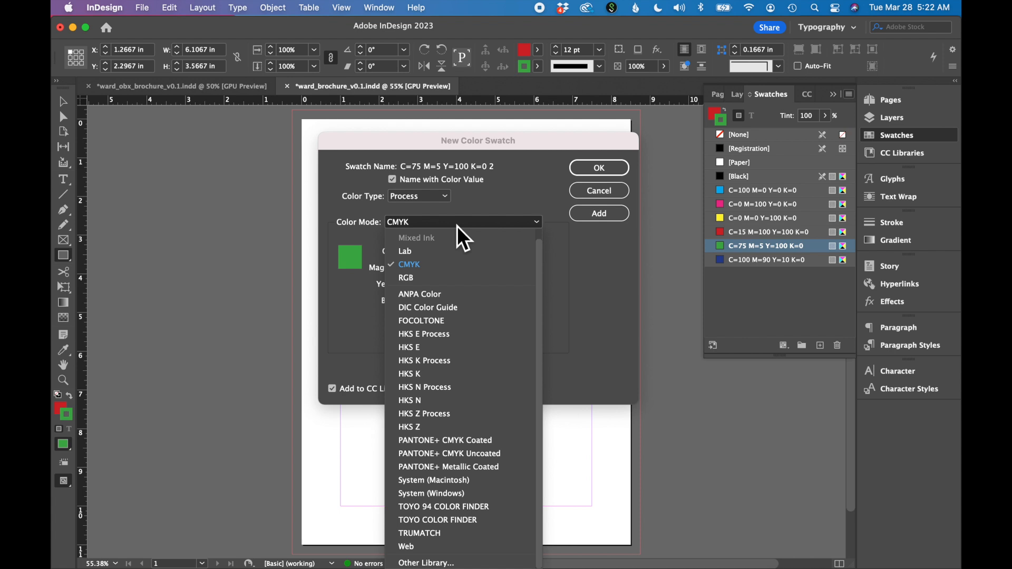
pyautogui.moveTo(424, 278)
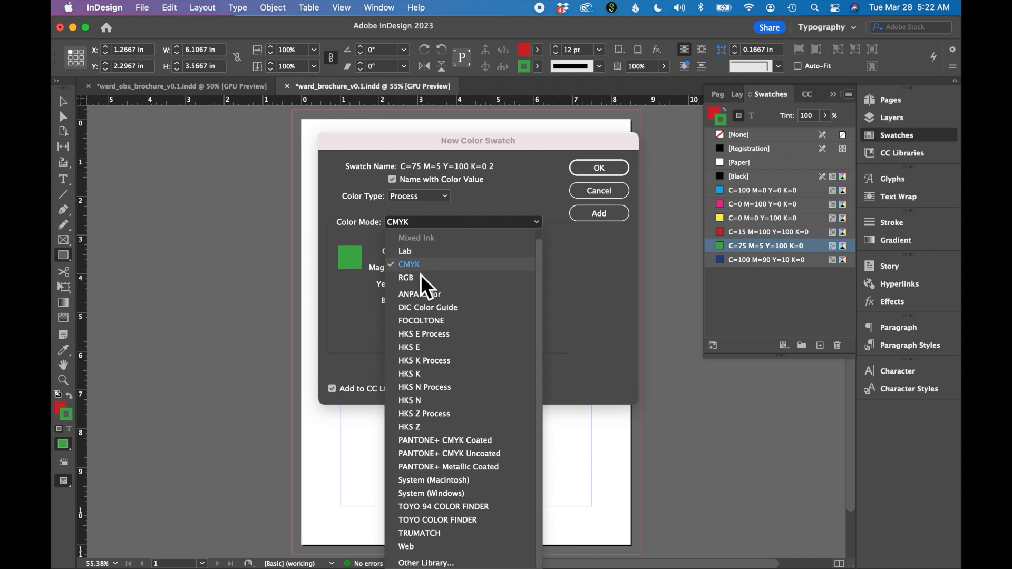
pyautogui.click(406, 278)
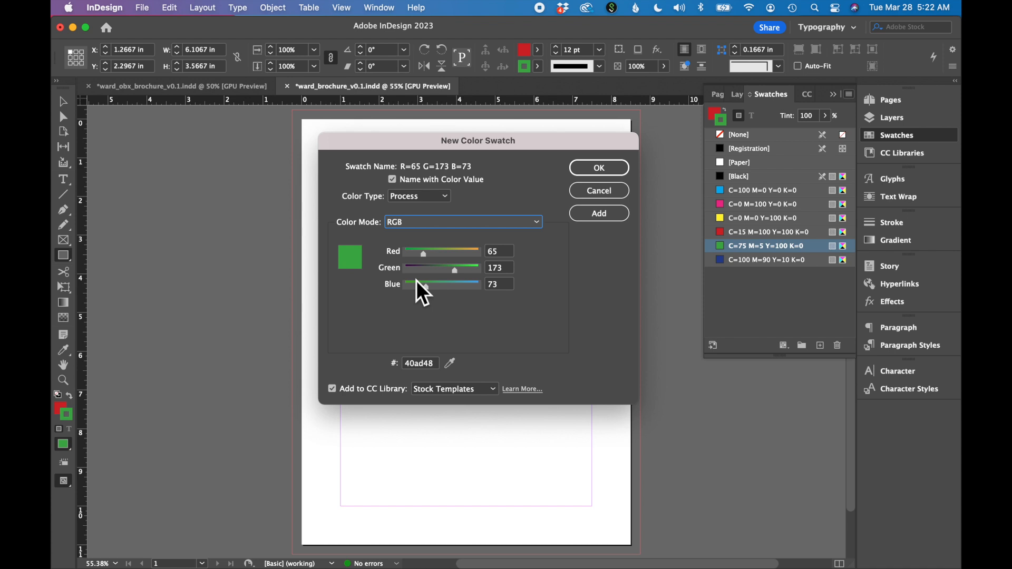
pyautogui.moveTo(513, 294)
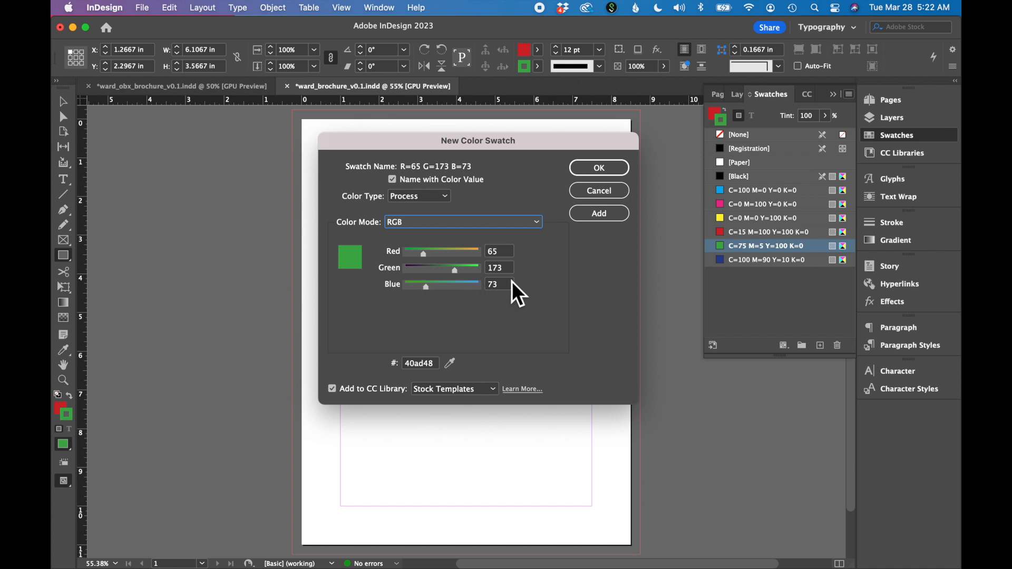
pyautogui.moveTo(513, 271)
pyautogui.write('59')
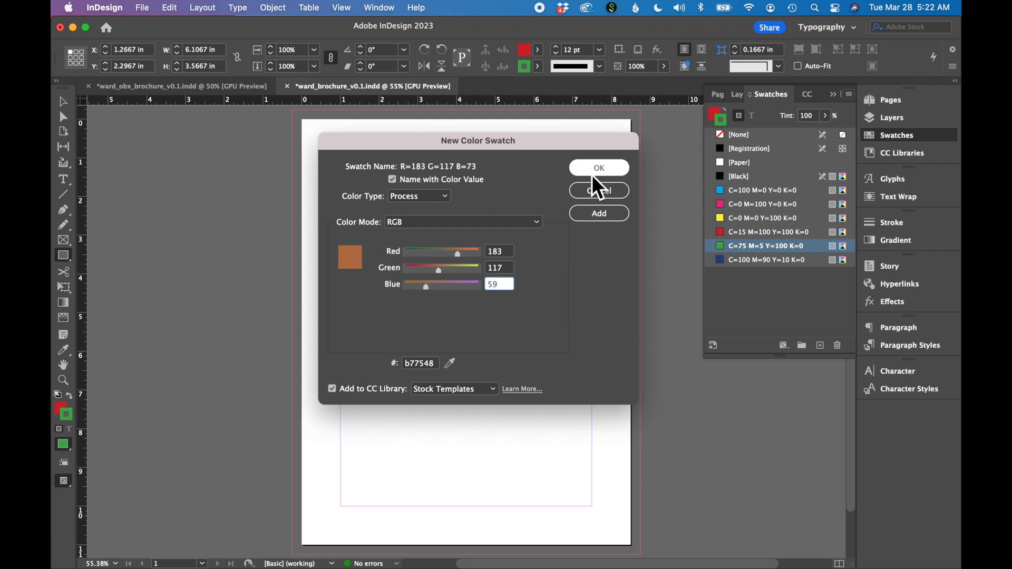
pyautogui.moveTo(399, 191)
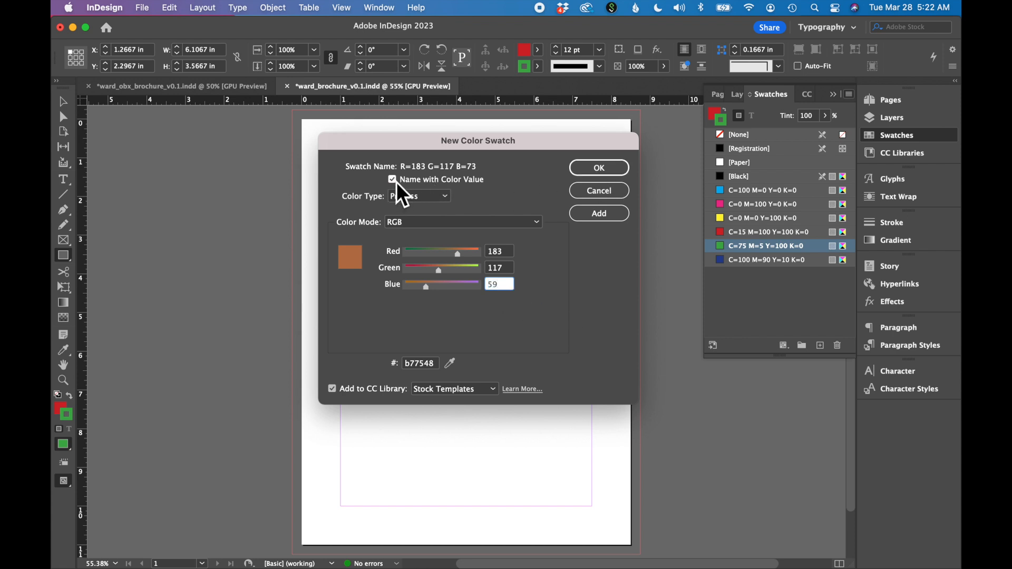
pyautogui.click(392, 179)
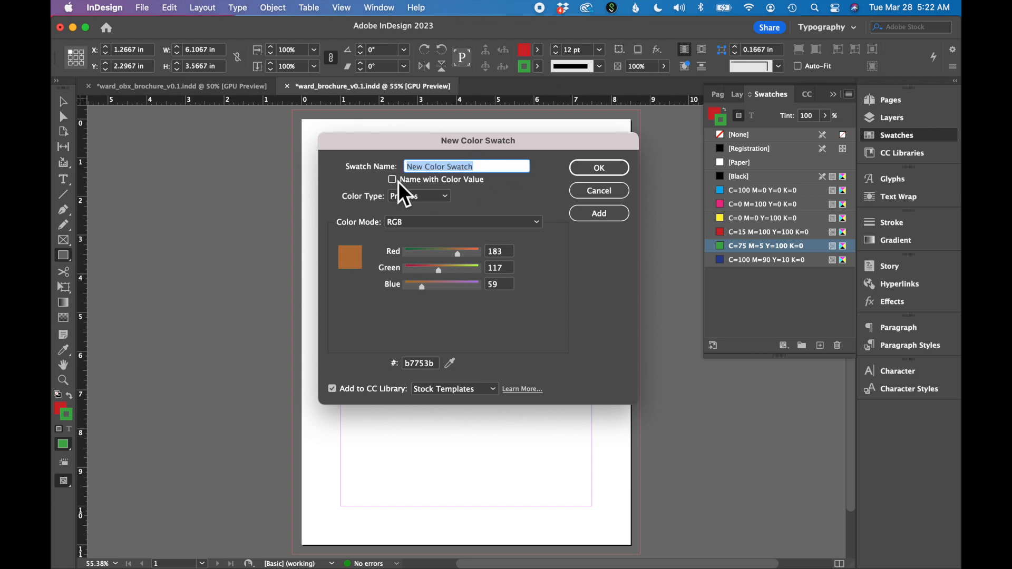
pyautogui.click(597, 168)
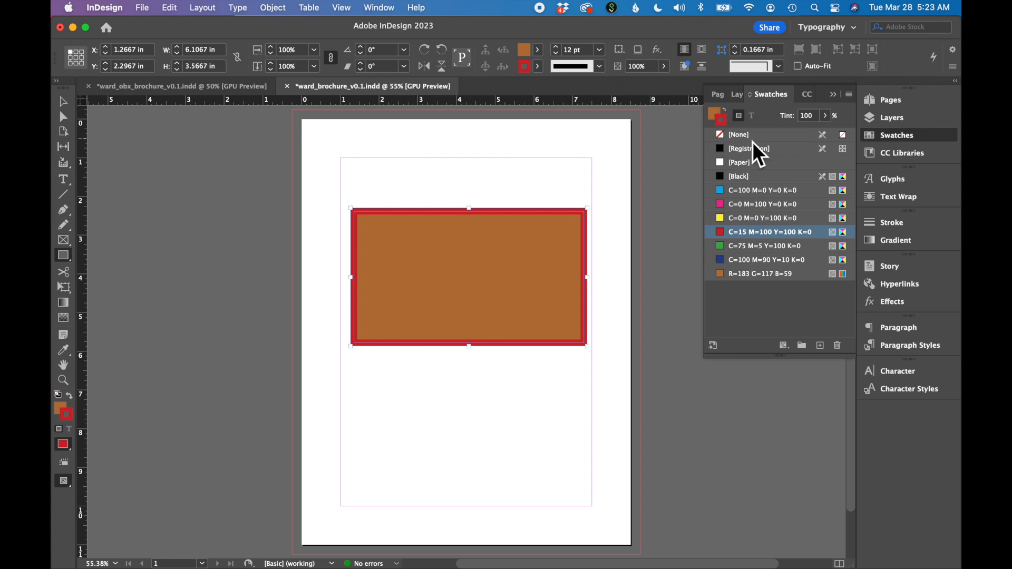
pyautogui.moveTo(739, 135)
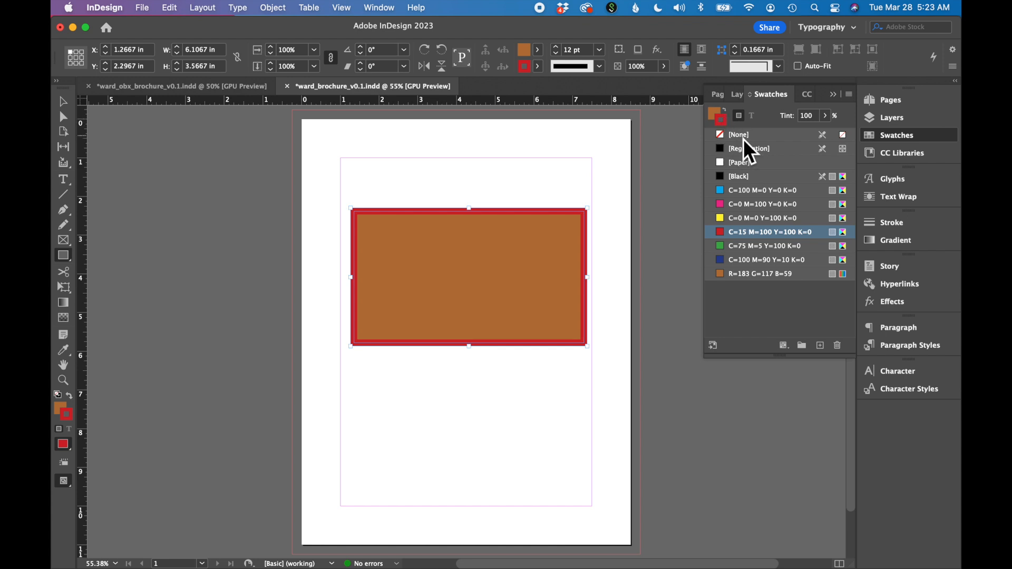
# - Remove the rectangle's stroke by applying [None]
pyautogui.click(738, 134)
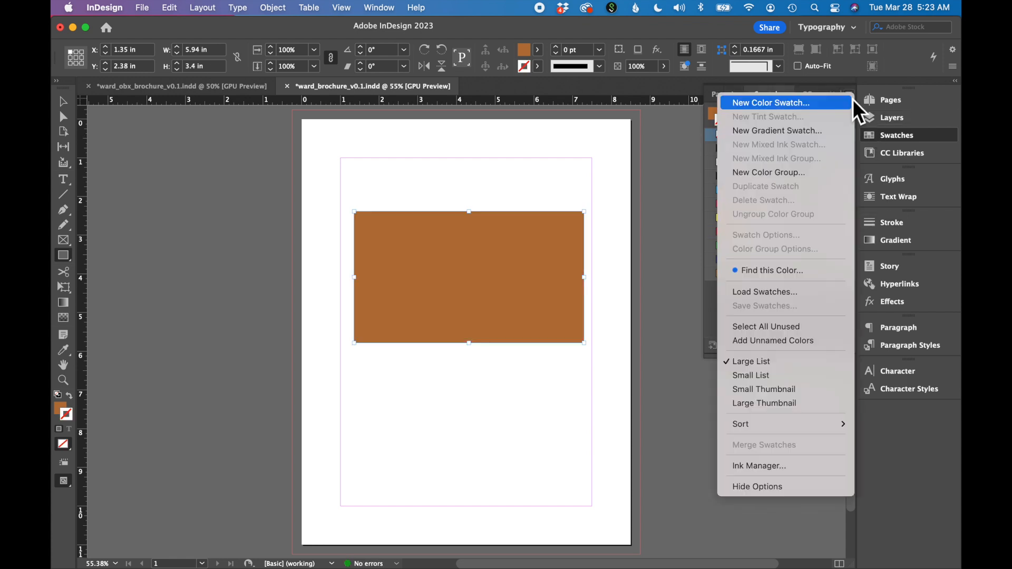
# - Create a new RGB swatch R=210 G=220 B=222 and return to the Swatches panel
pyautogui.click(769, 102)
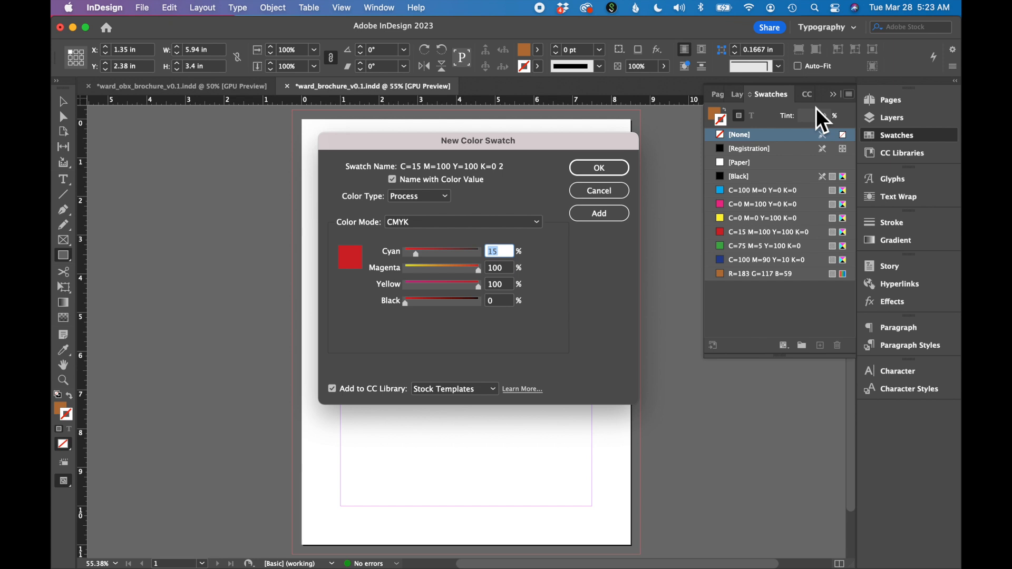
pyautogui.click(462, 221)
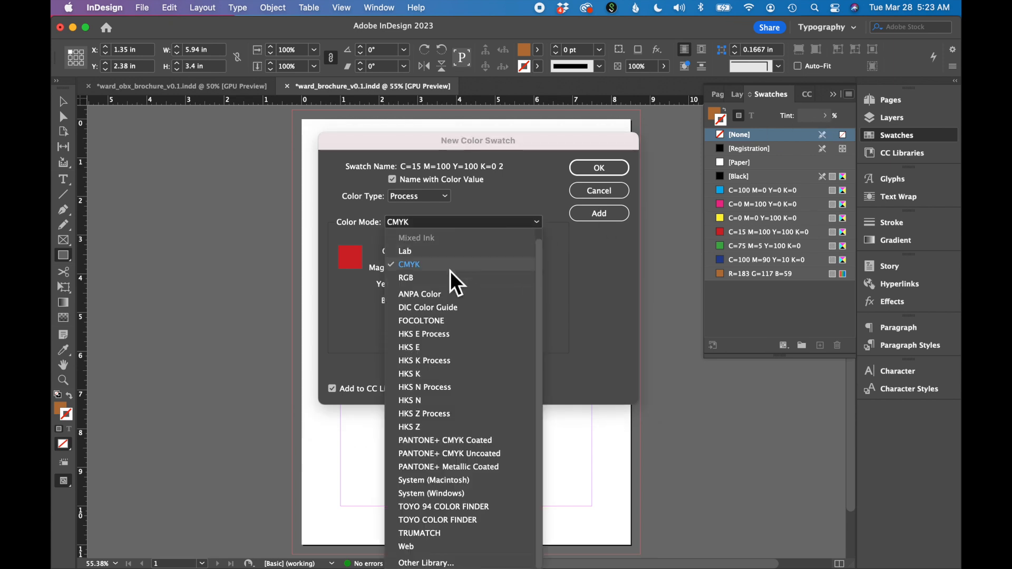
pyautogui.click(406, 278)
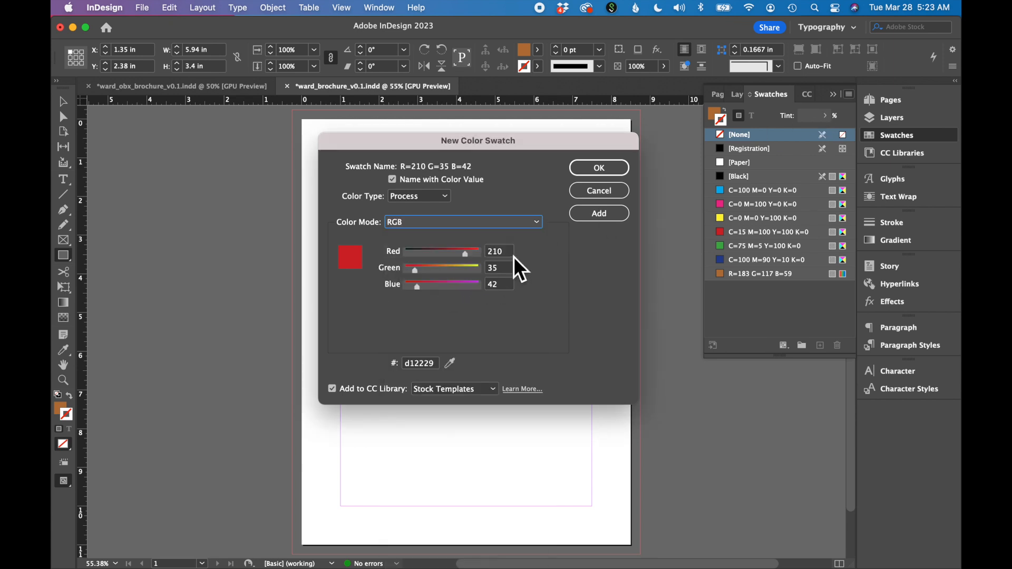
pyautogui.moveTo(513, 268)
pyautogui.write('220')
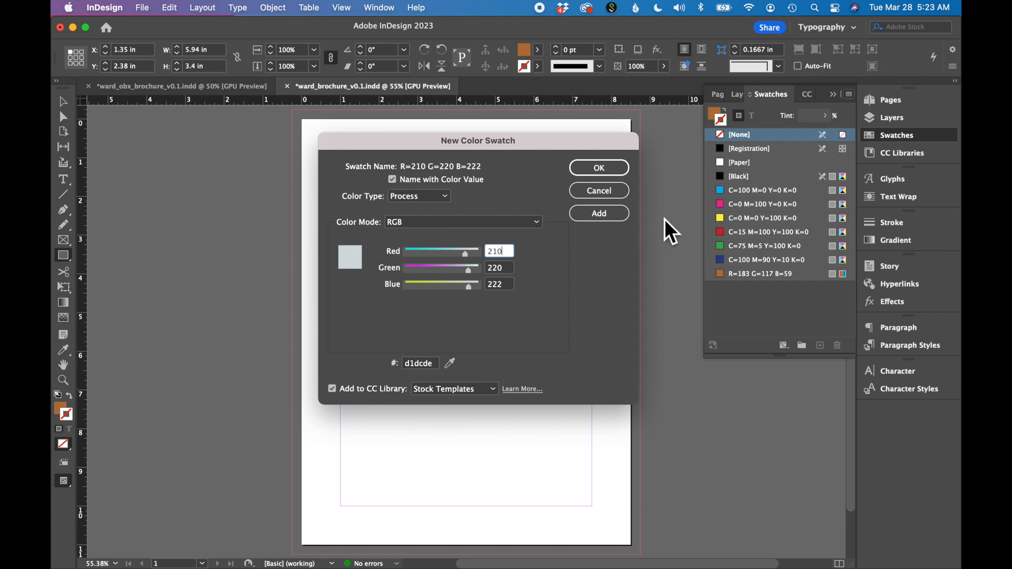
pyautogui.click(597, 167)
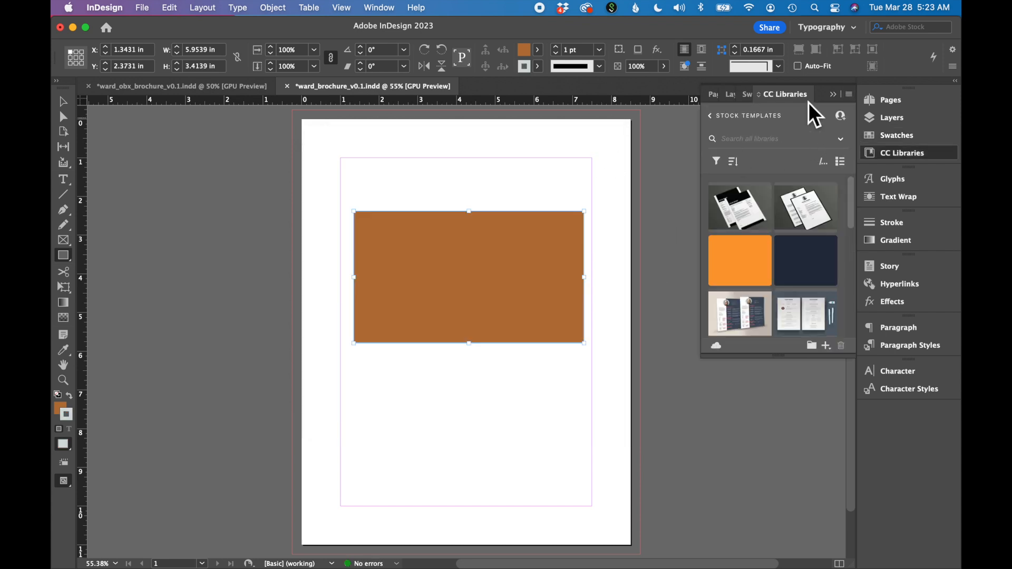
pyautogui.click(896, 135)
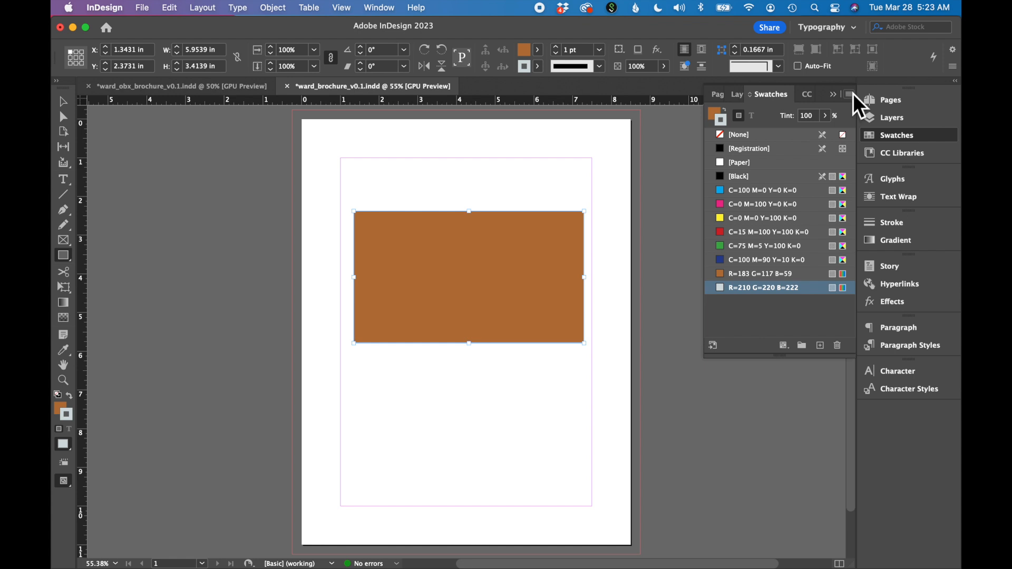
# - Create a new RGB swatch R=129 G=142 B=158 and return to the Swatches panel
pyautogui.click(849, 94)
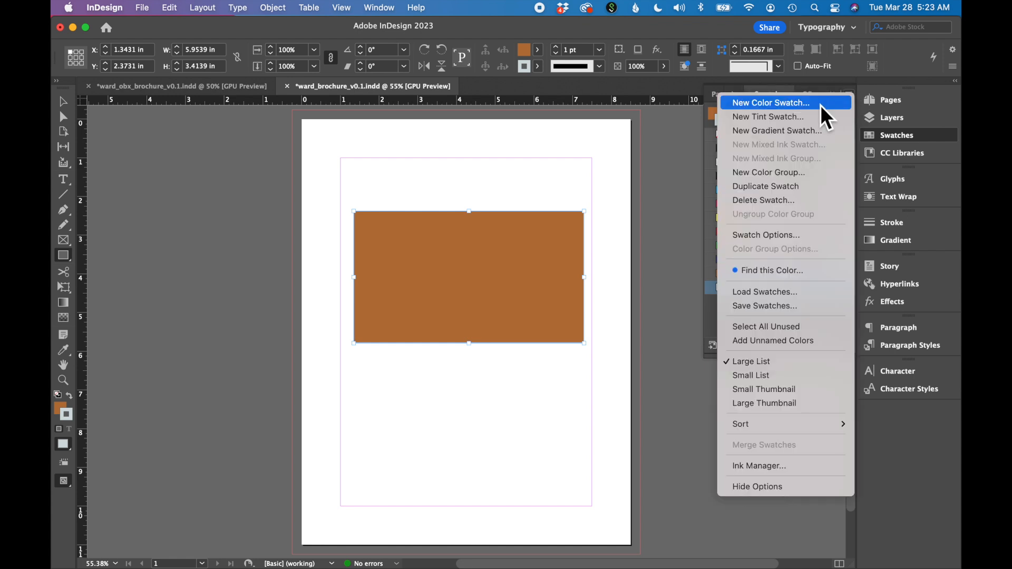
pyautogui.click(770, 103)
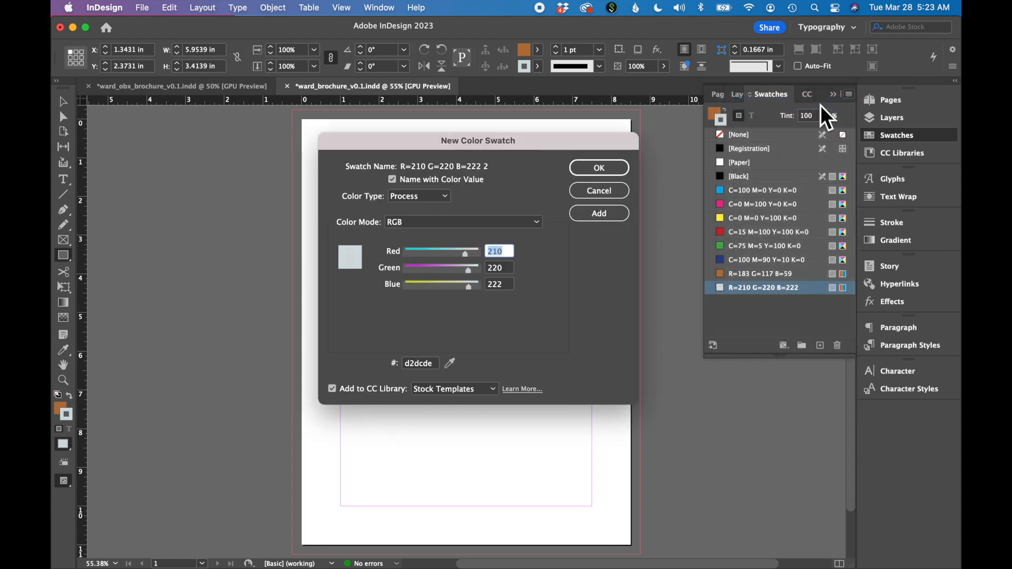
pyautogui.moveTo(510, 262)
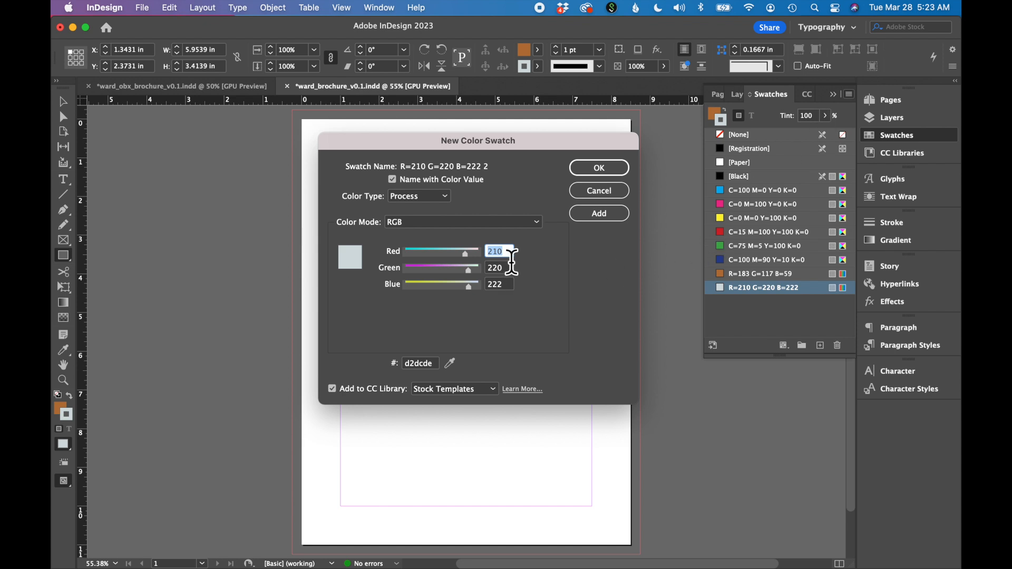
pyautogui.moveTo(512, 264)
pyautogui.write('129')
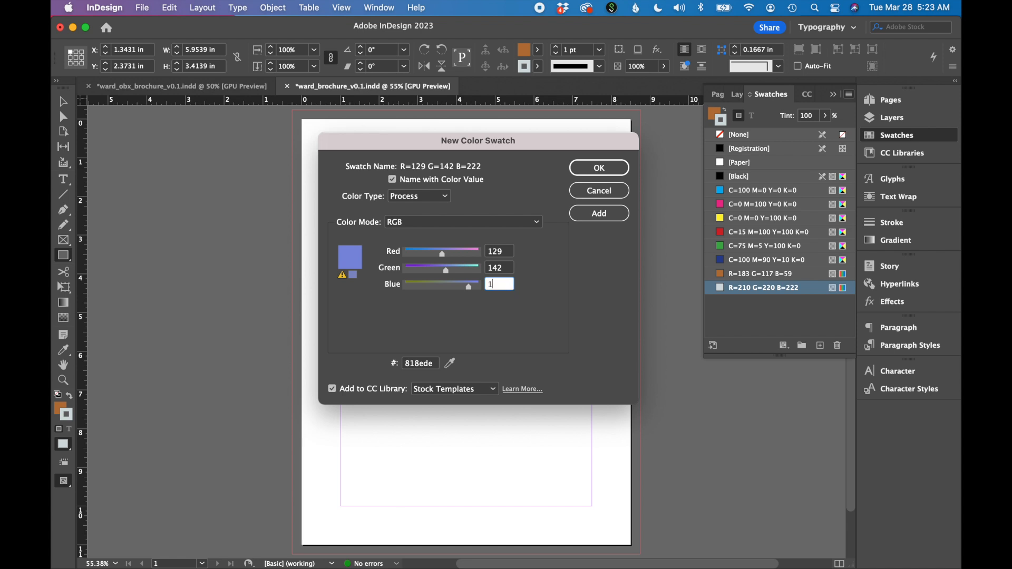
pyautogui.write('58')
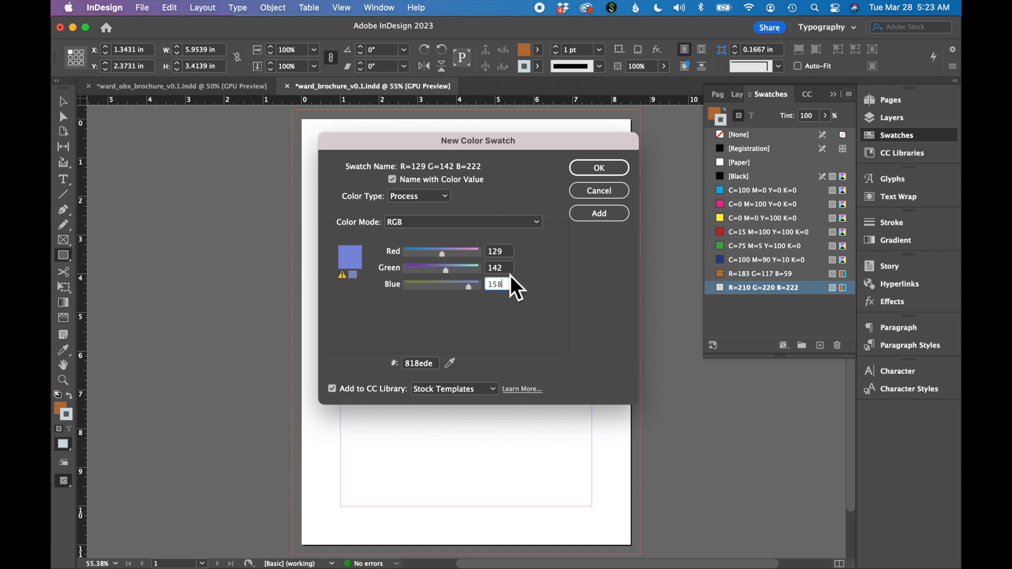
pyautogui.tripleClick(497, 267)
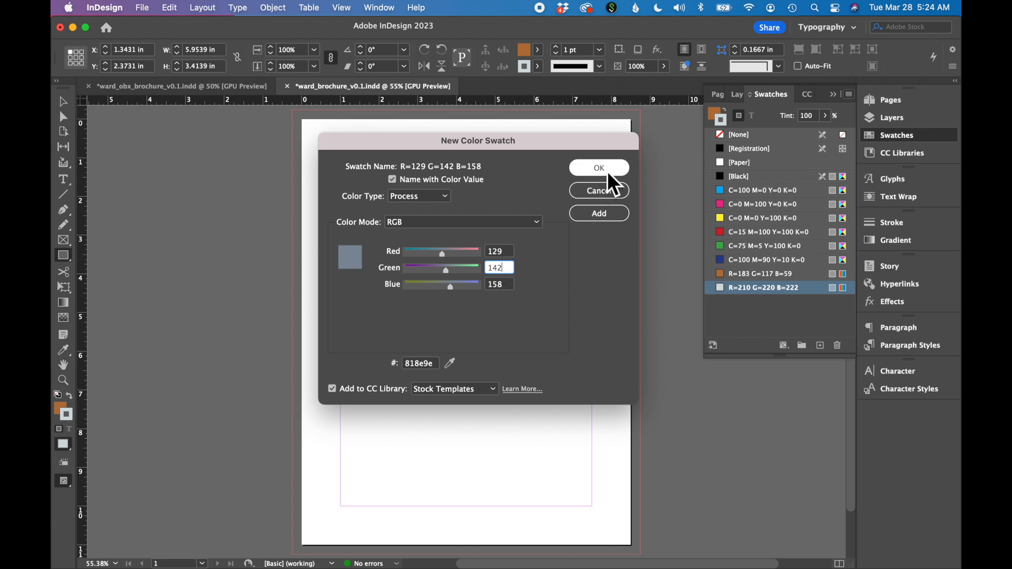
pyautogui.click(598, 168)
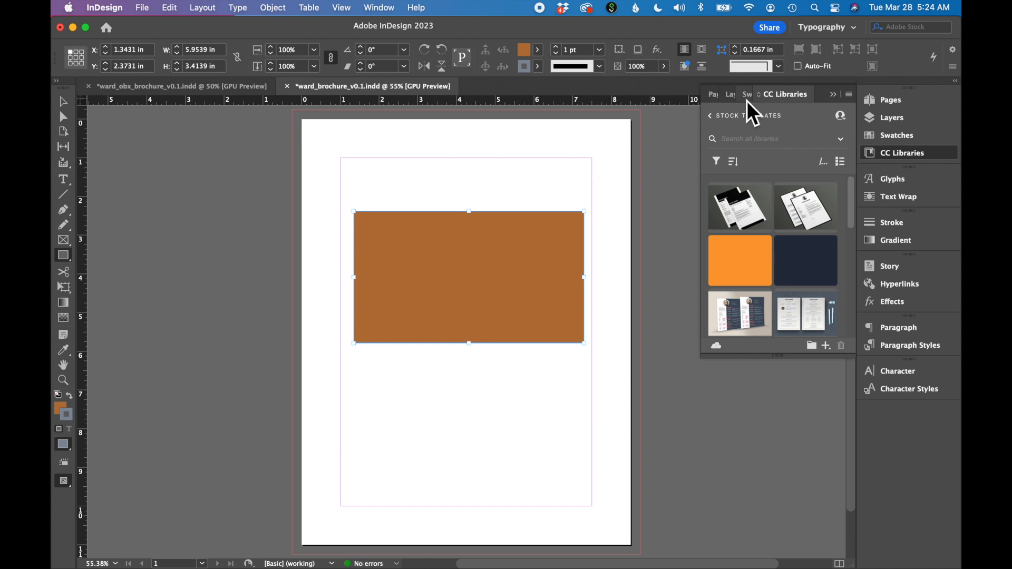
pyautogui.click(747, 94)
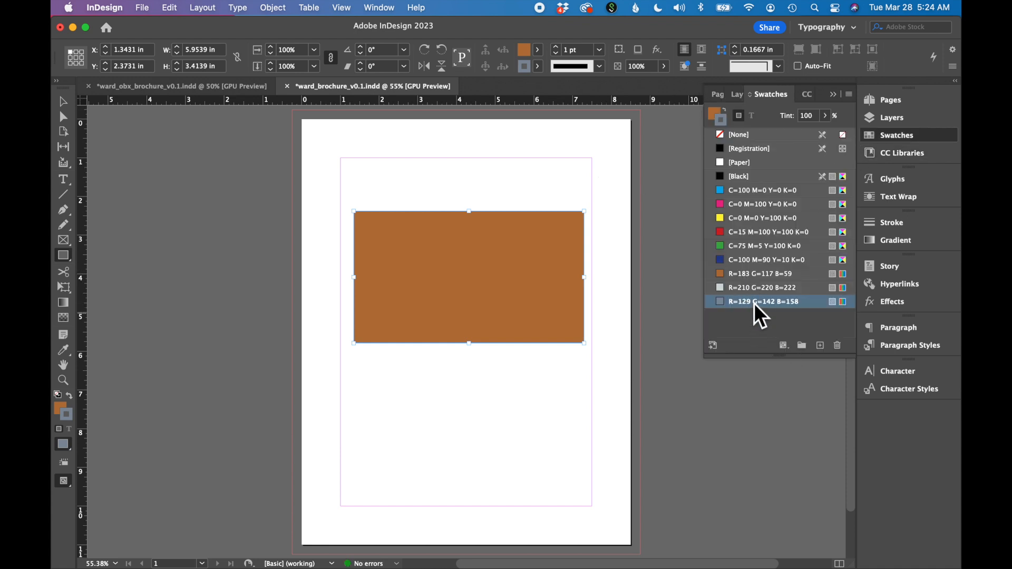
pyautogui.moveTo(755, 297)
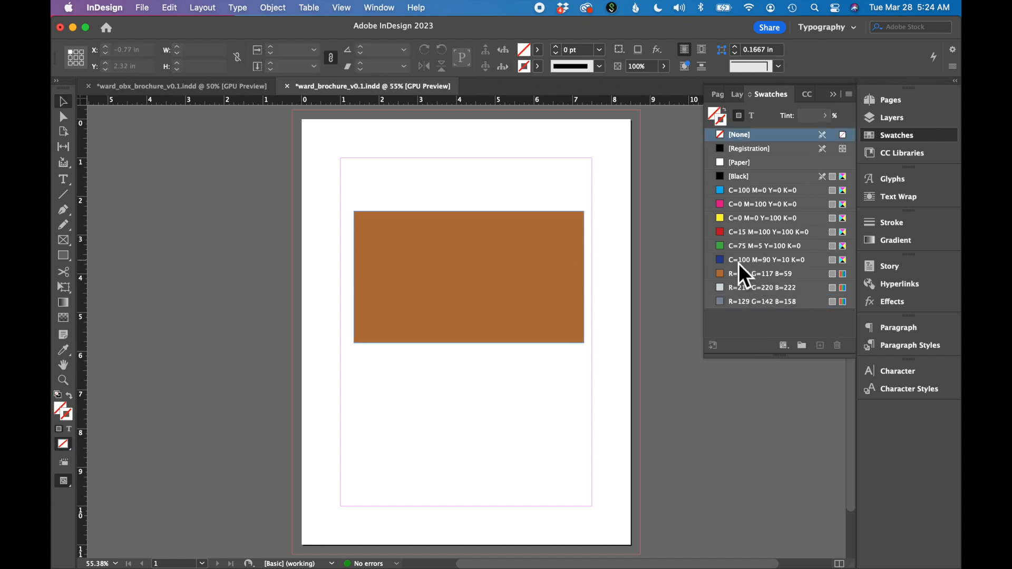
pyautogui.moveTo(765, 234)
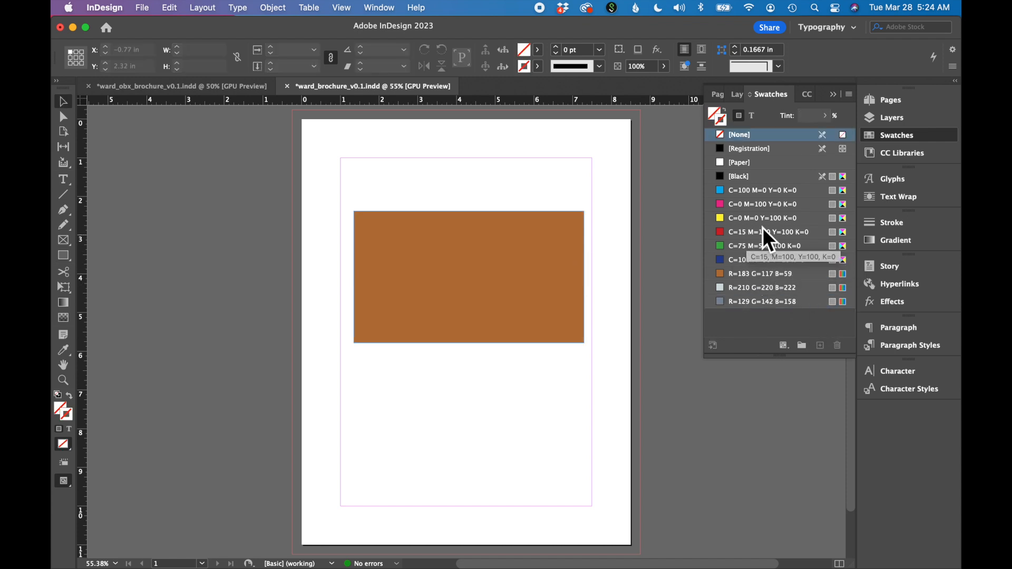
pyautogui.moveTo(761, 222)
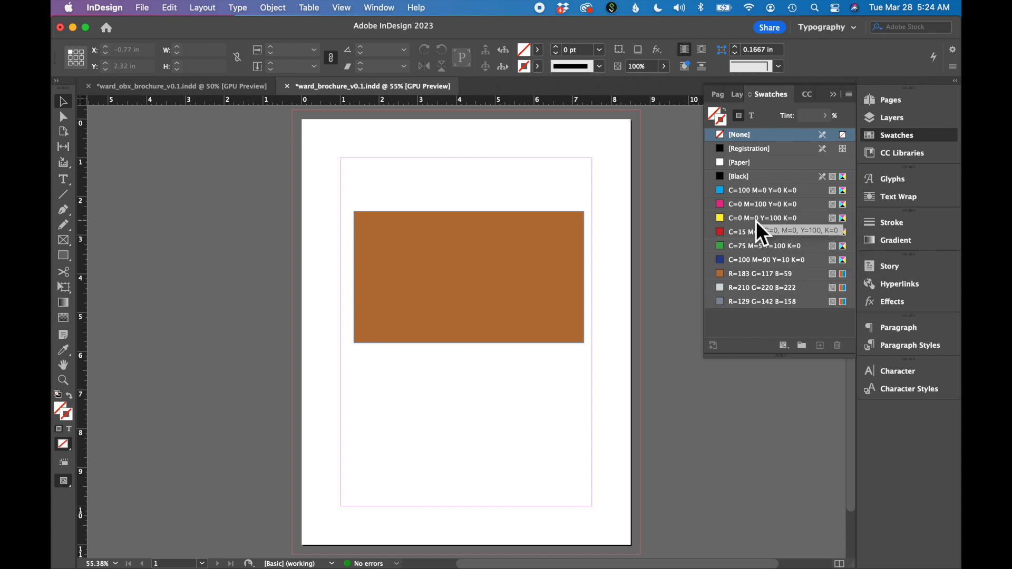
# - Delete the yellow C=0 M=0 Y=100 K=0 swatch and reselect the tan rectangle
pyautogui.click(762, 218)
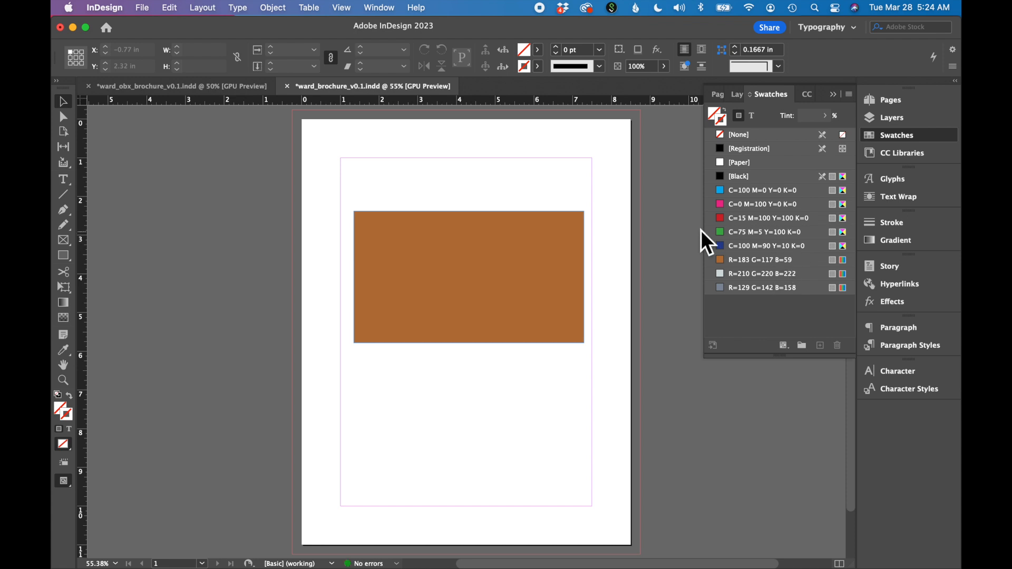
pyautogui.moveTo(784, 264)
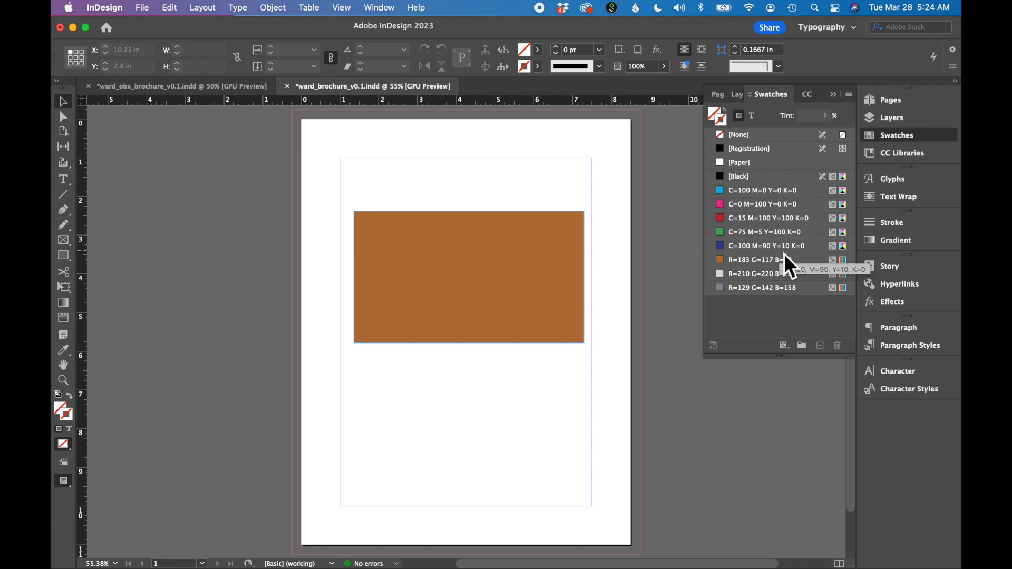
pyautogui.moveTo(758, 258)
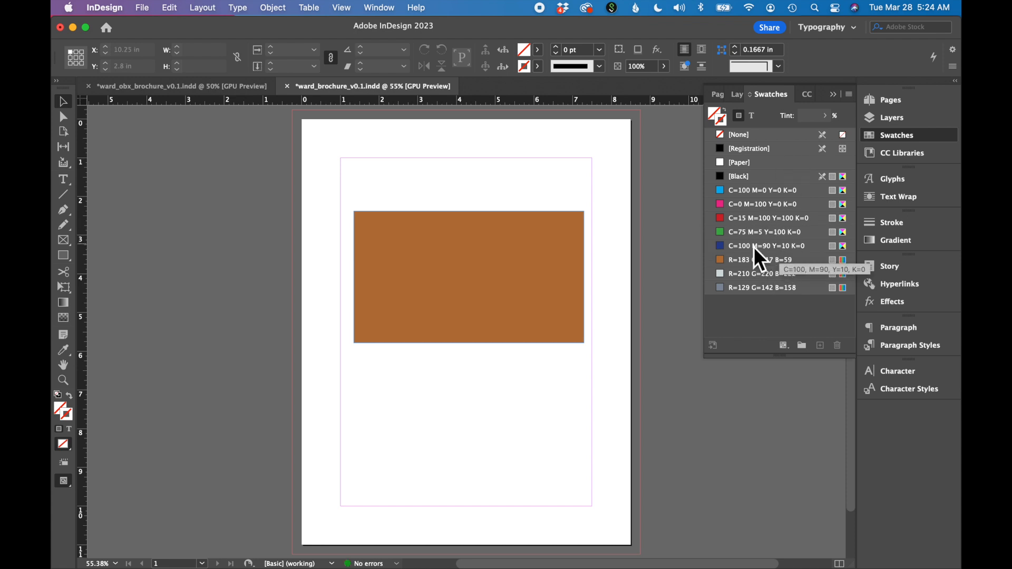
pyautogui.moveTo(746, 204)
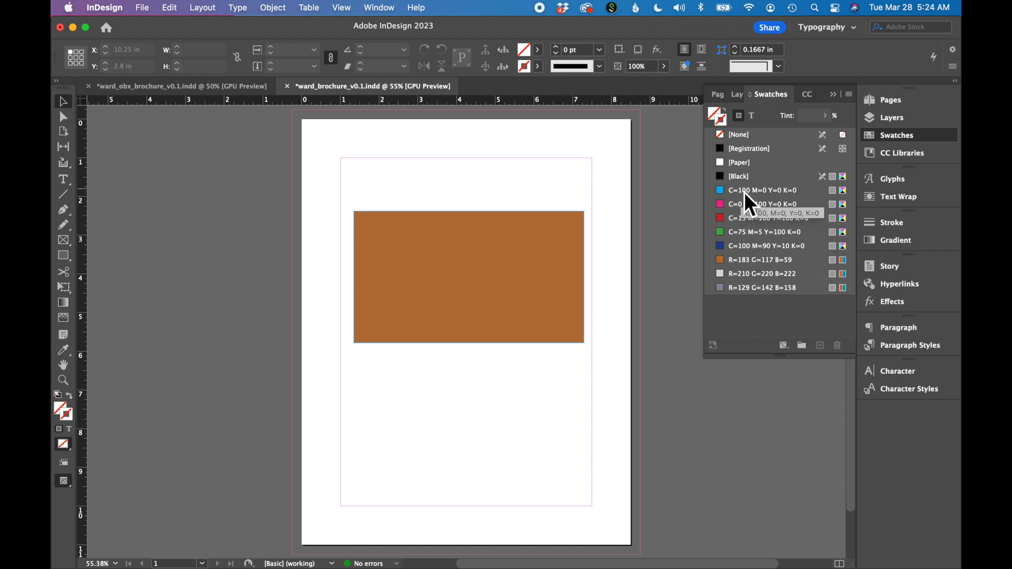
pyautogui.click(469, 278)
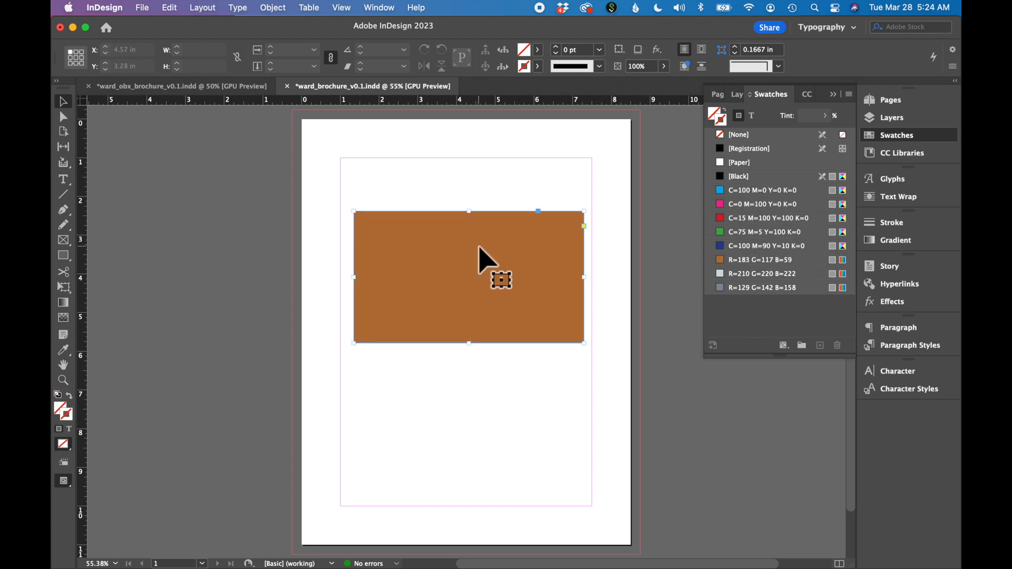